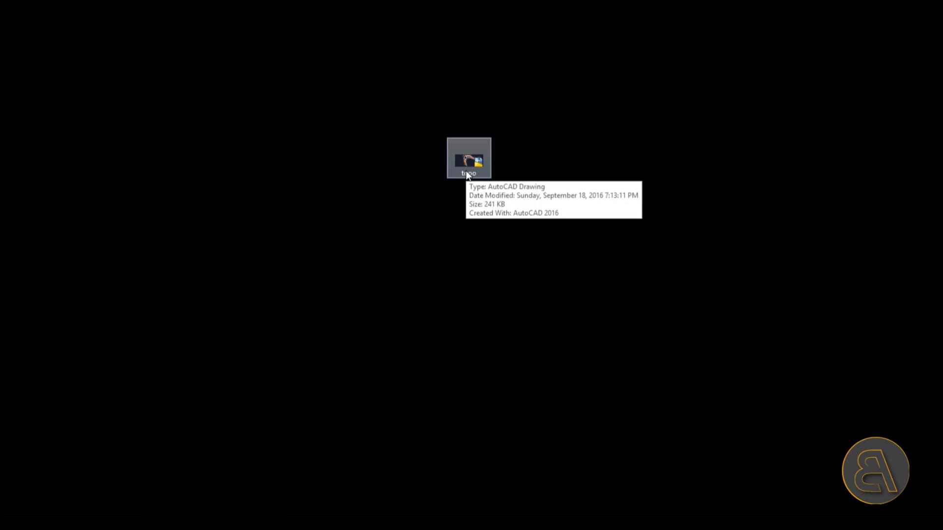
# Step: Preview the topo DWG contour drawing before starting the Revit project
pyautogui.doubleClick(469, 158)
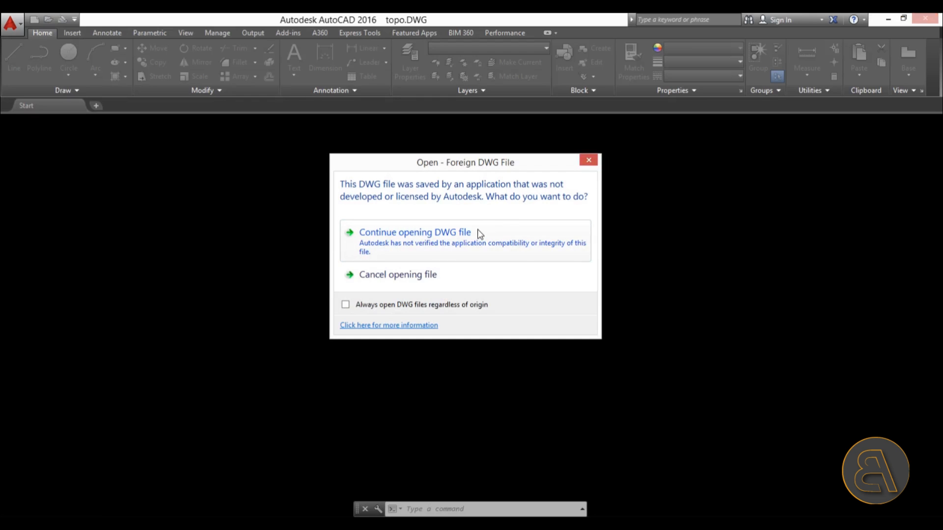
pyautogui.click(414, 232)
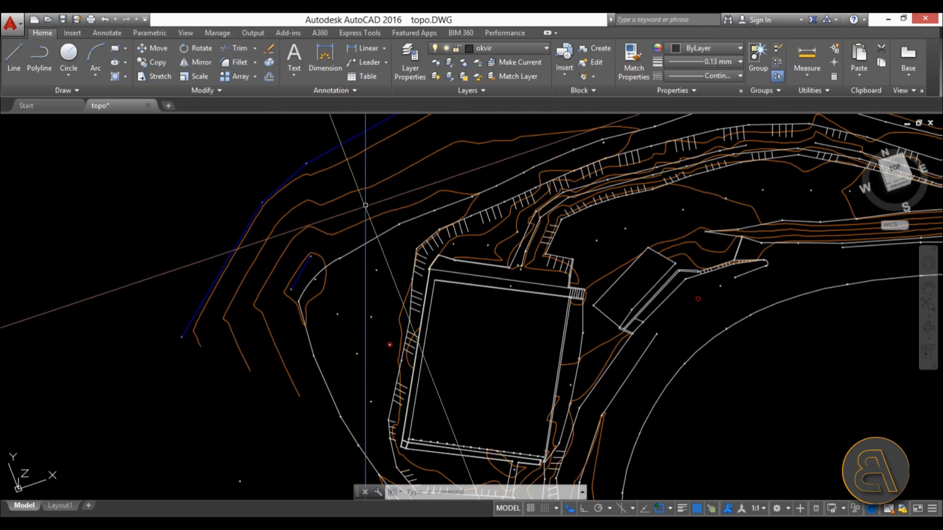
pyautogui.click(358, 200)
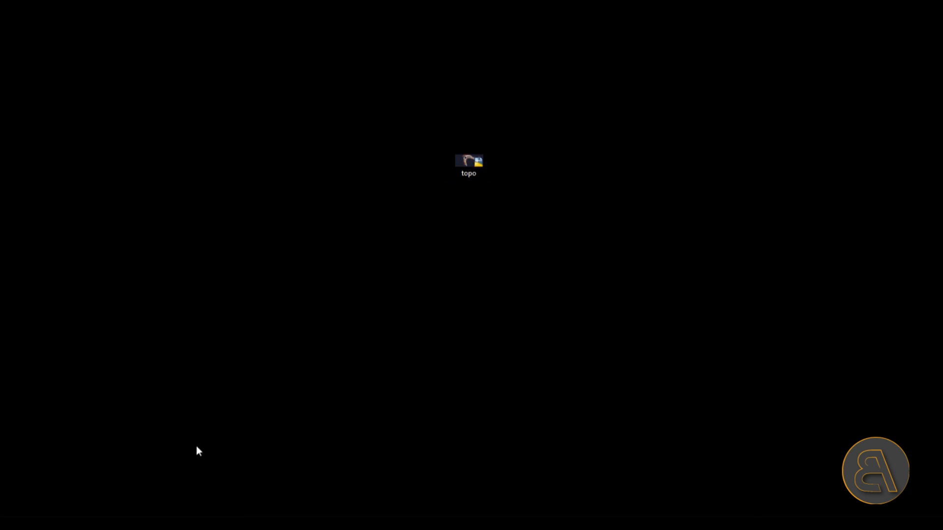
# Step: Start a new Revit 2019 project on the Level 1 floor plan with the Massing & Site tools showing
pyautogui.doubleClick(469, 162)
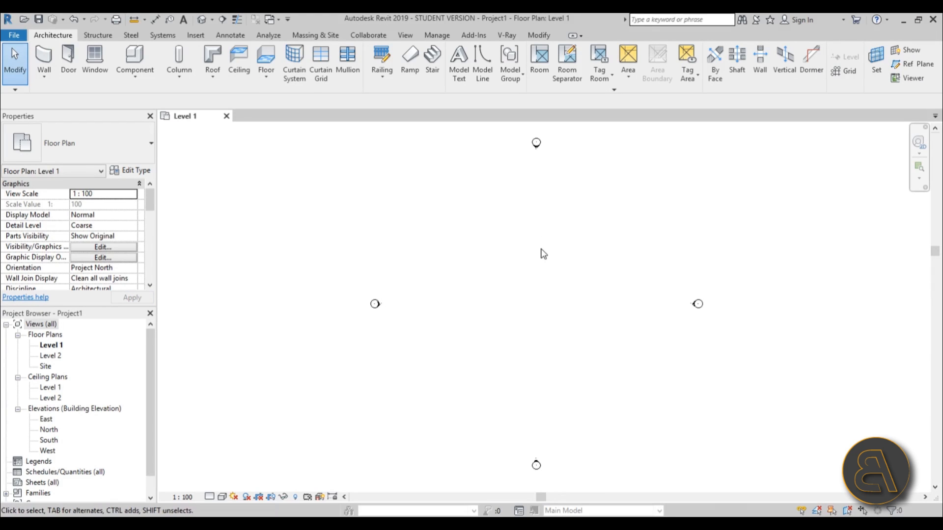
pyautogui.moveTo(539, 254)
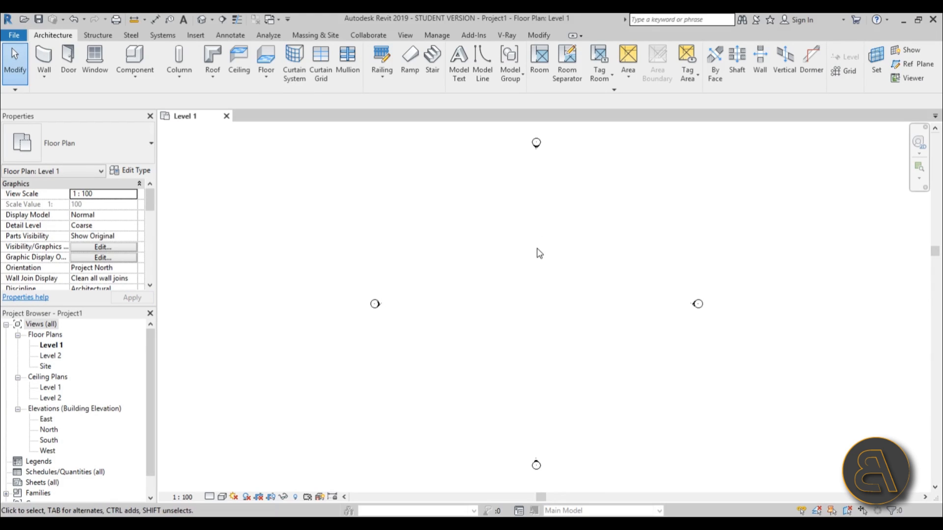
pyautogui.moveTo(433, 318)
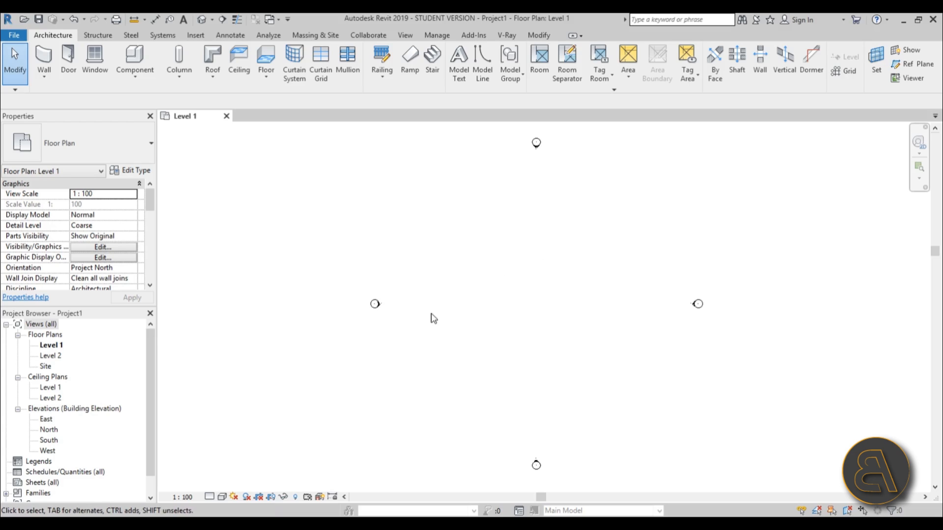
pyautogui.moveTo(433, 212)
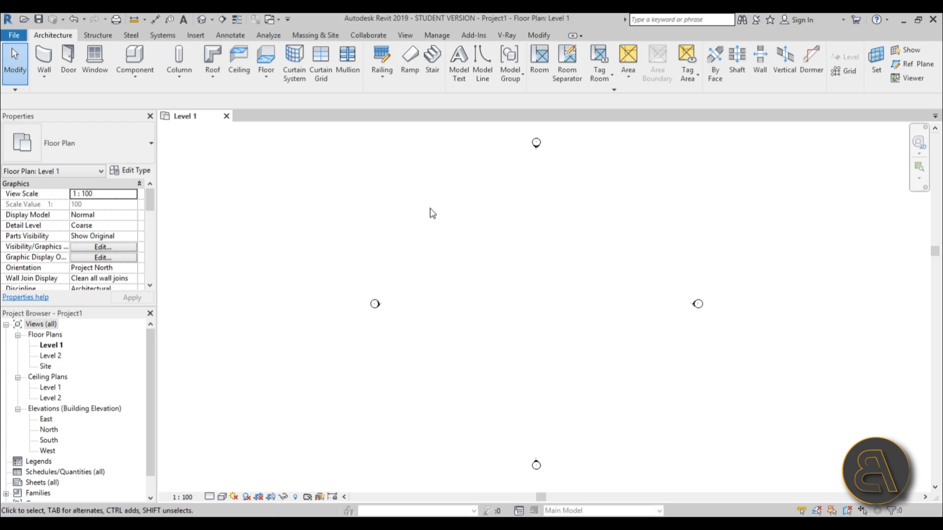
pyautogui.moveTo(427, 221)
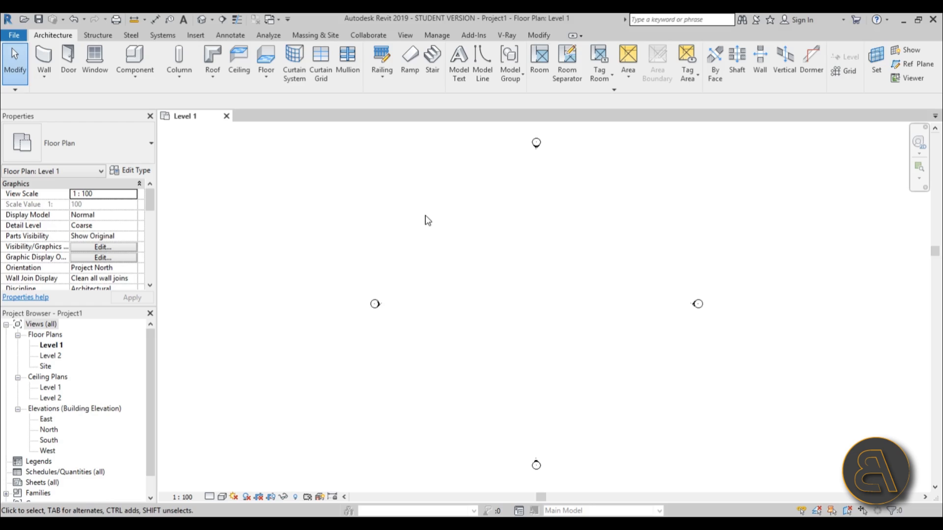
pyautogui.moveTo(386, 174)
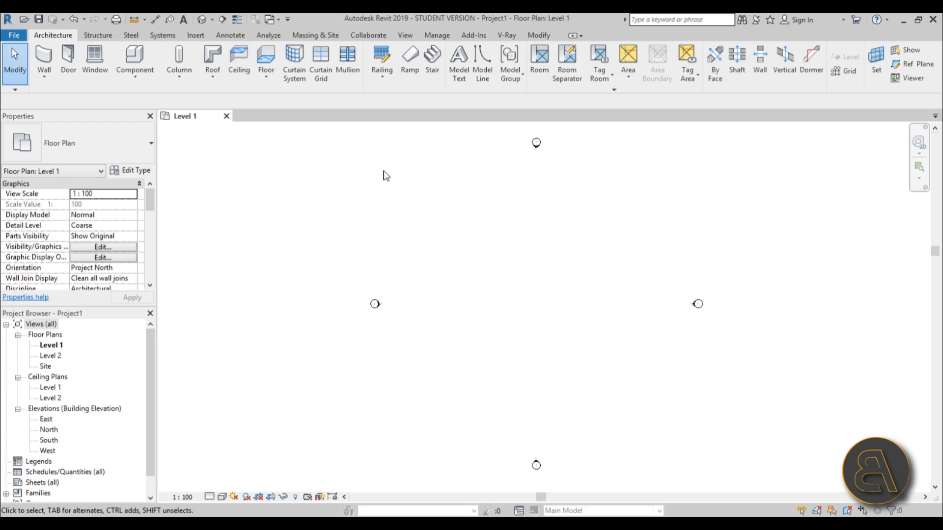
pyautogui.moveTo(260, 37)
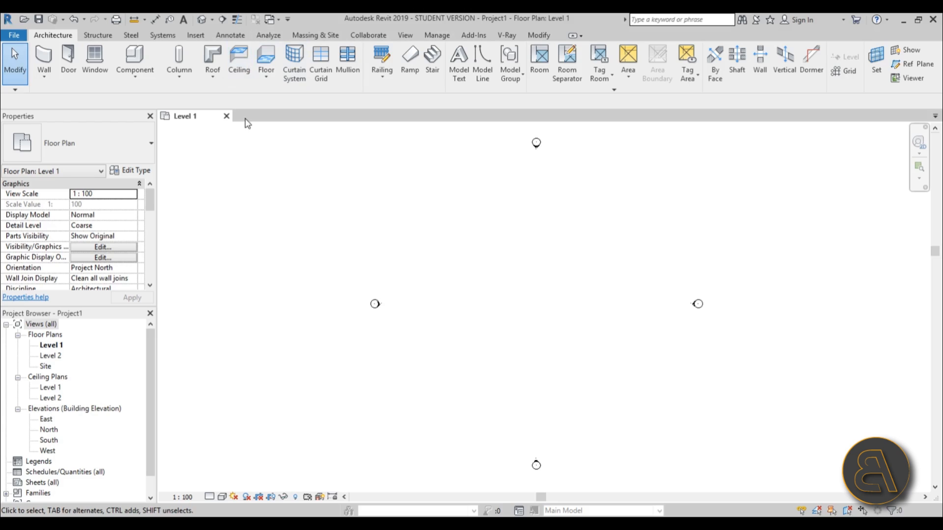
pyautogui.moveTo(407, 204)
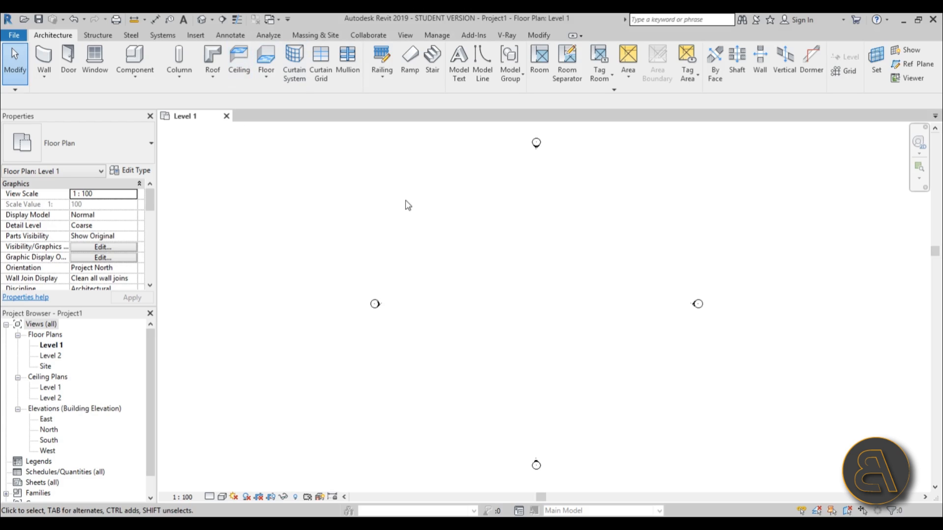
pyautogui.click(315, 36)
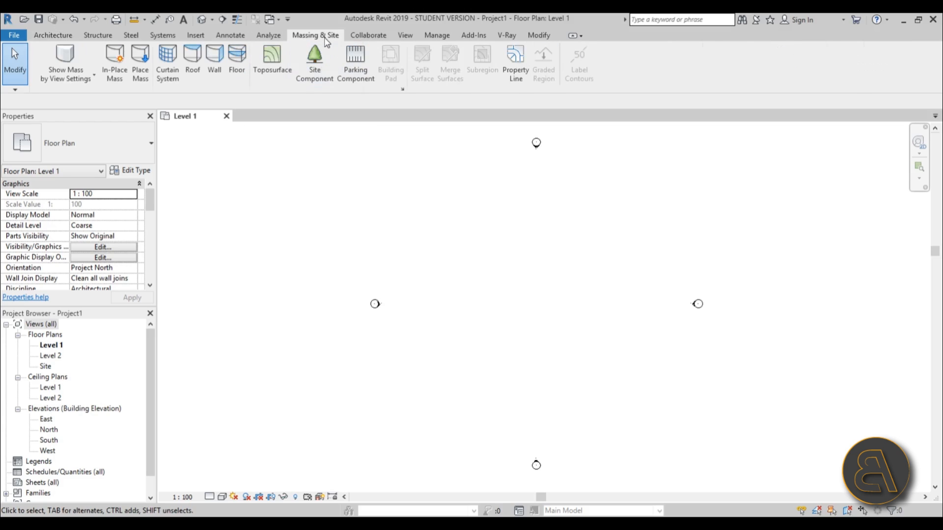
pyautogui.moveTo(309, 101)
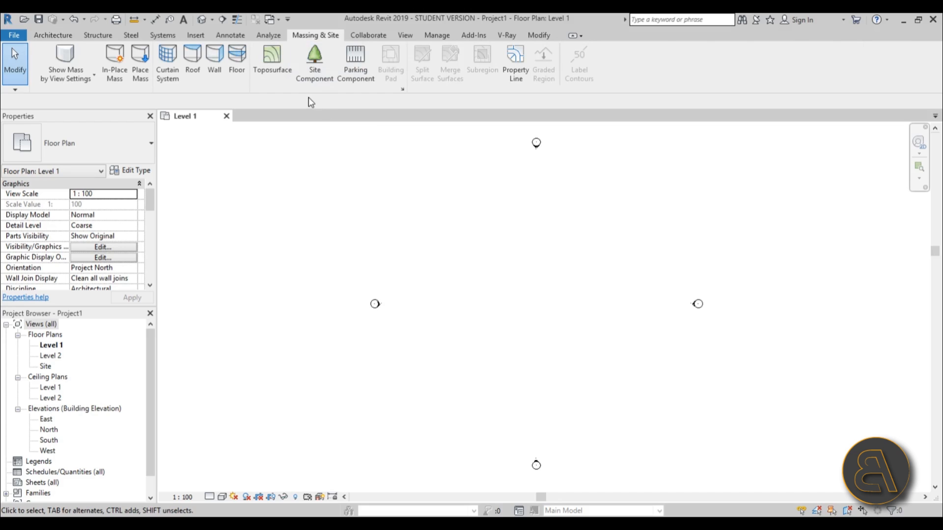
pyautogui.moveTo(259, 40)
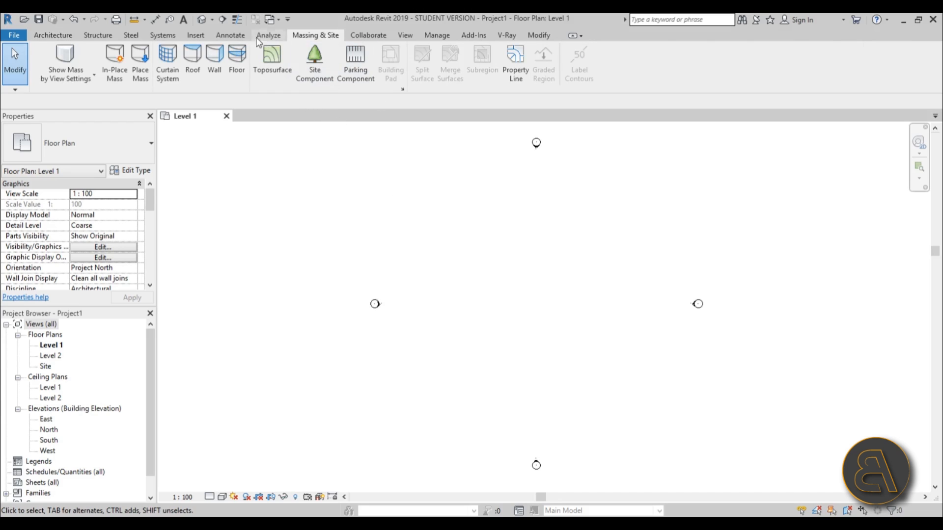
# Step: Import topo.DWG with default units, then remove the wrongly scaled import
pyautogui.click(195, 35)
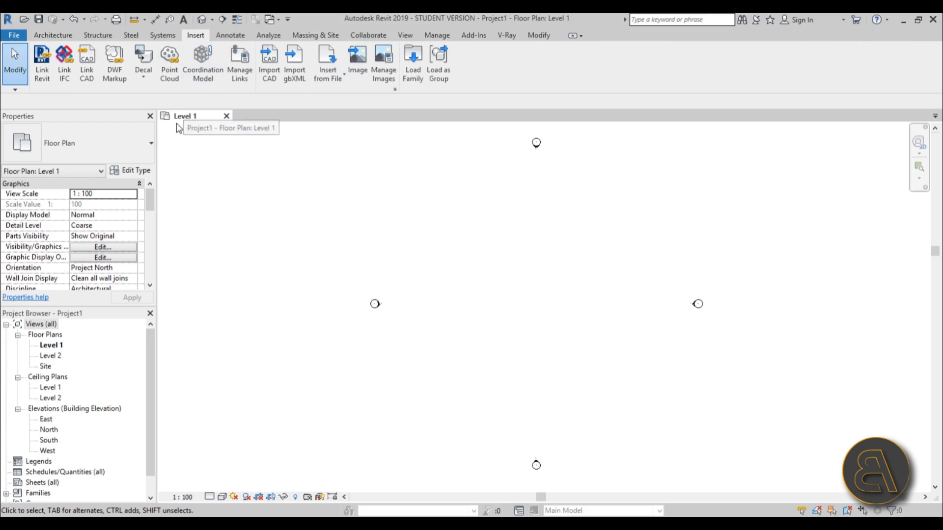
pyautogui.click(269, 55)
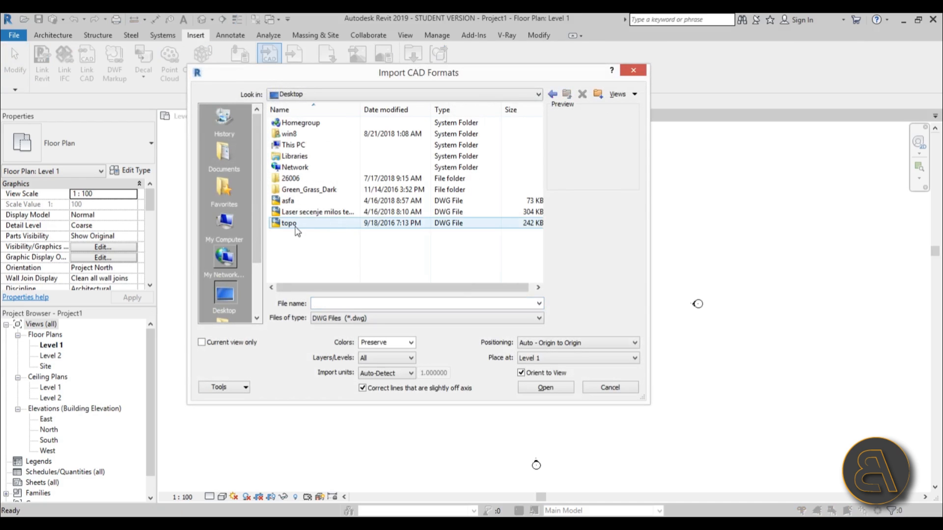
pyautogui.click(290, 223)
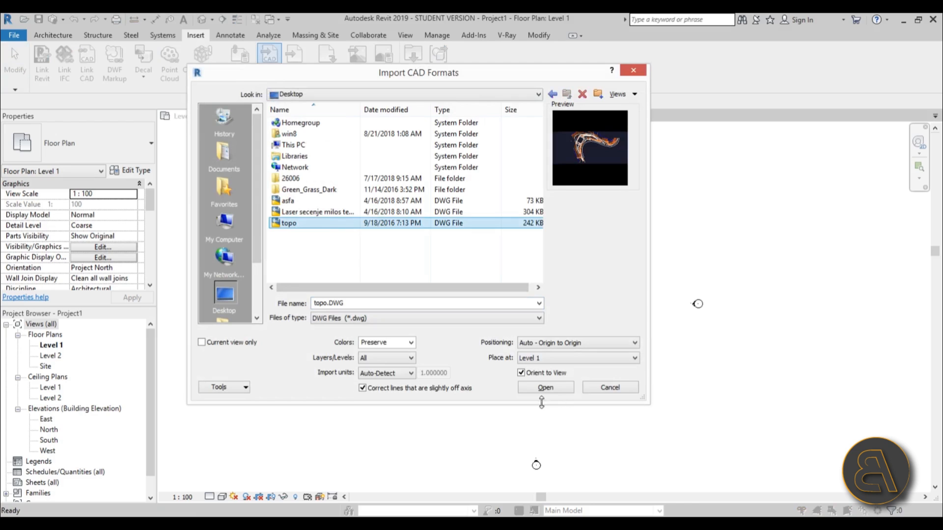
pyautogui.click(546, 387)
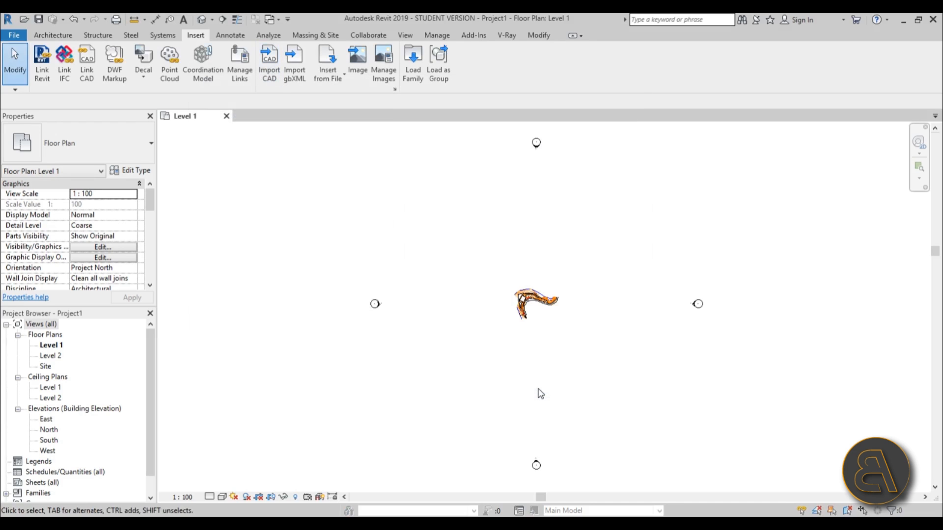
pyautogui.click(538, 304)
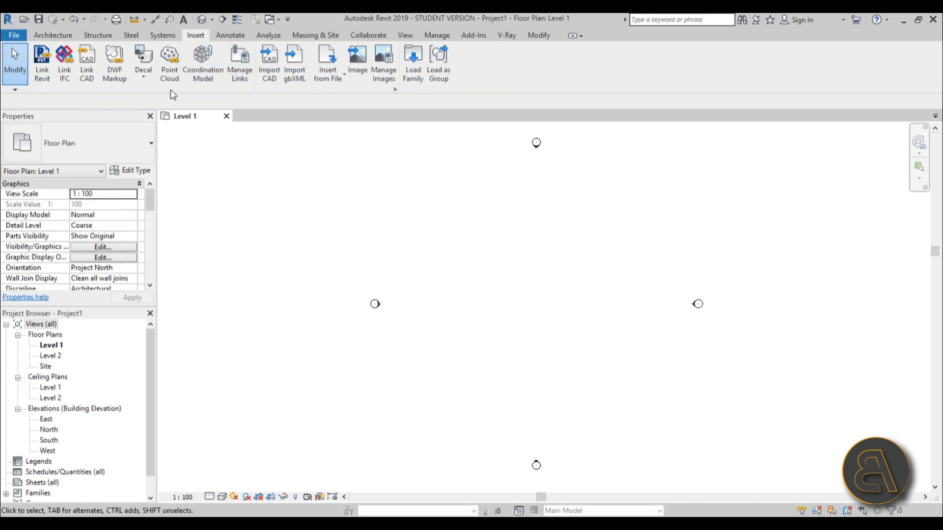
# Step: Re-import topo.DWG with Import units set to meter so the contours appear in plan
pyautogui.click(268, 55)
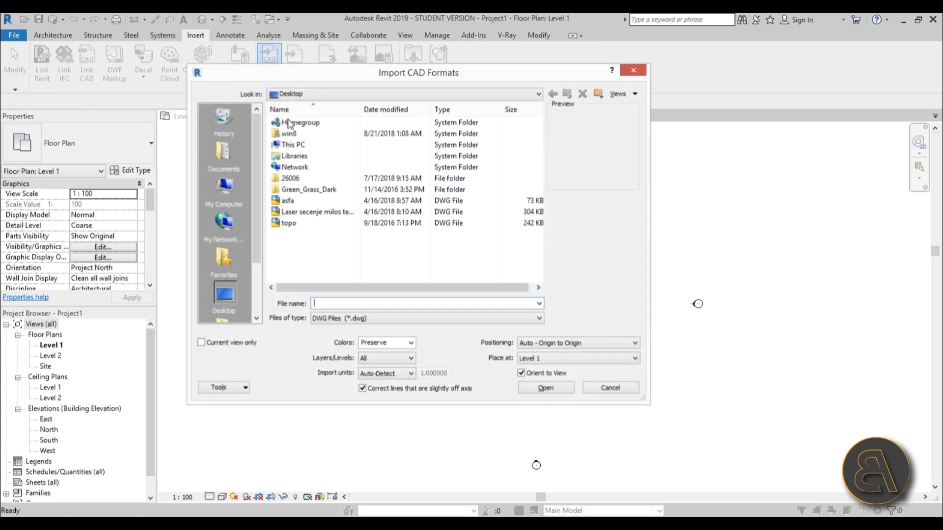
pyautogui.click(287, 223)
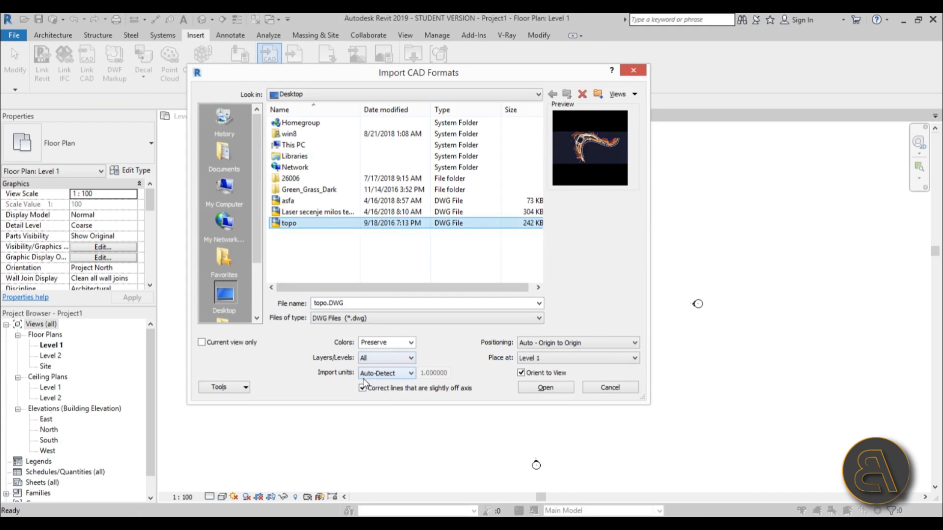
pyautogui.click(413, 374)
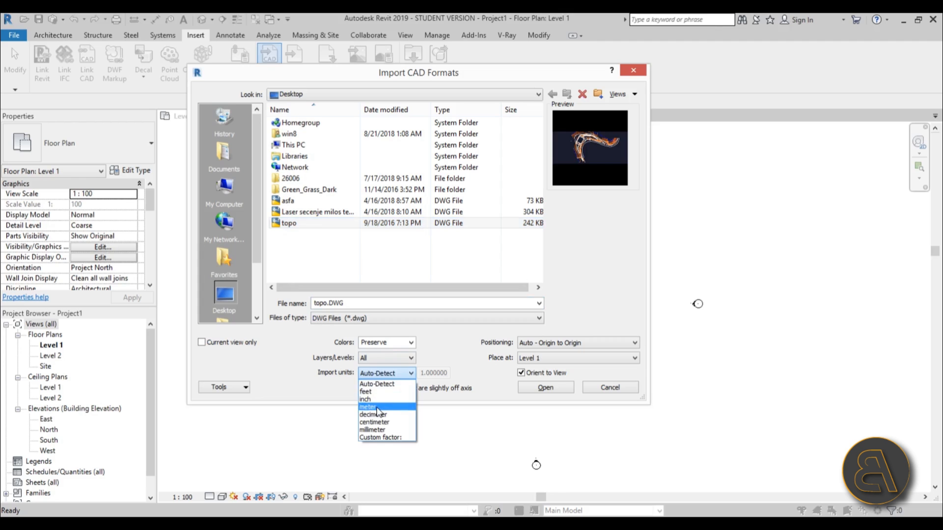
pyautogui.click(368, 406)
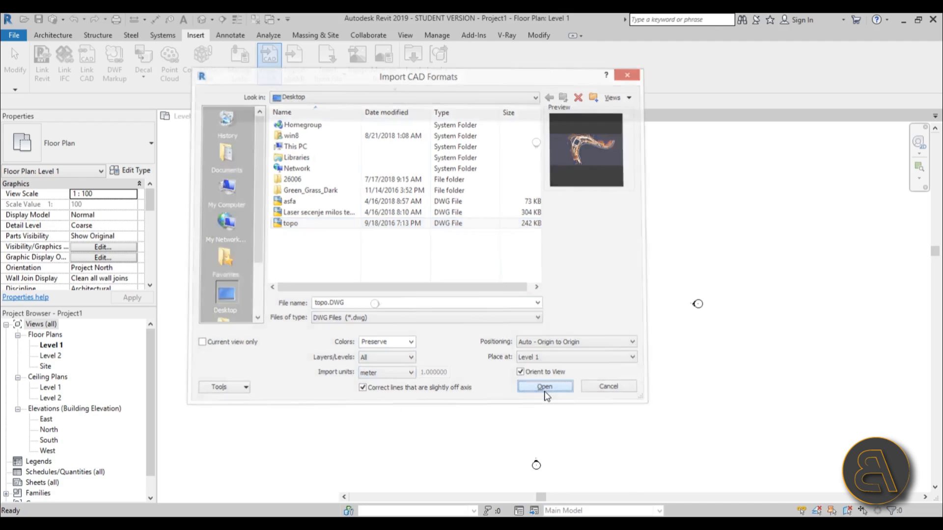
pyautogui.click(545, 386)
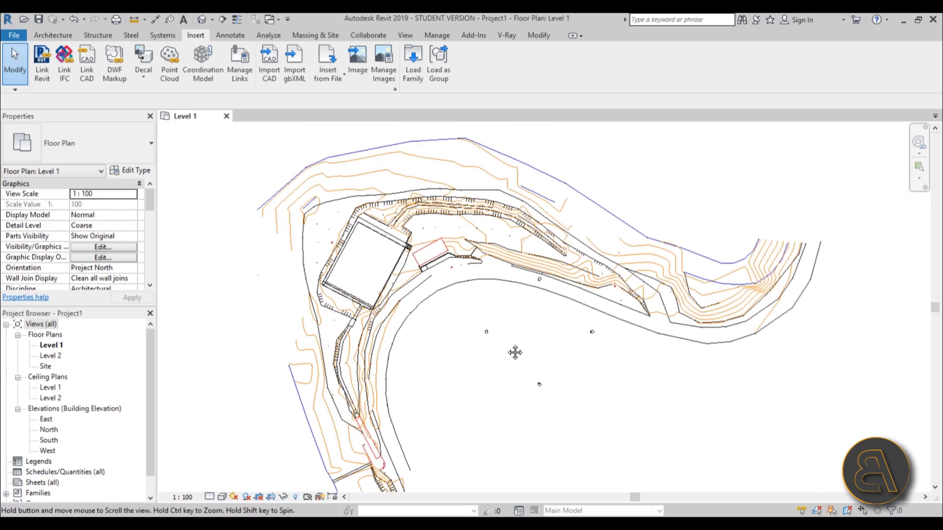
# Step: Inspect the imported topo drawing's position in the default 3D view by selecting it
pyautogui.click(443, 275)
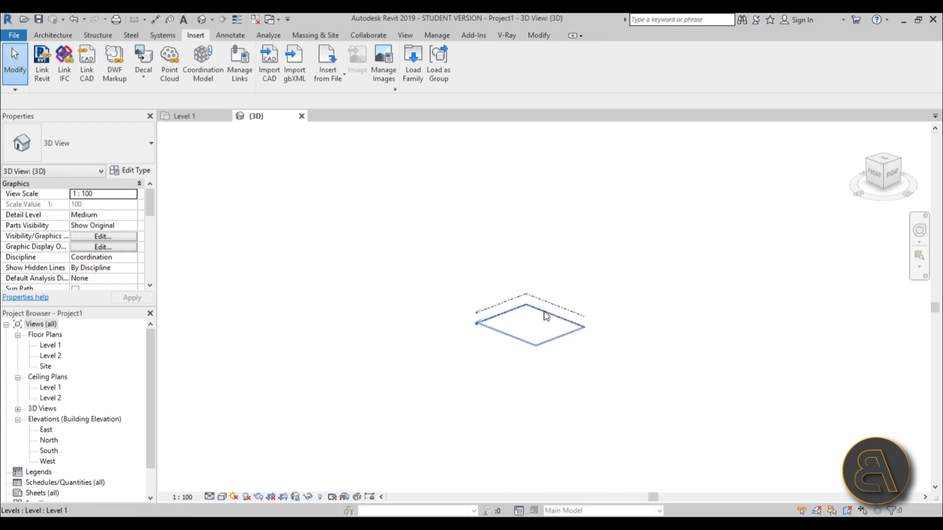
pyautogui.click(543, 319)
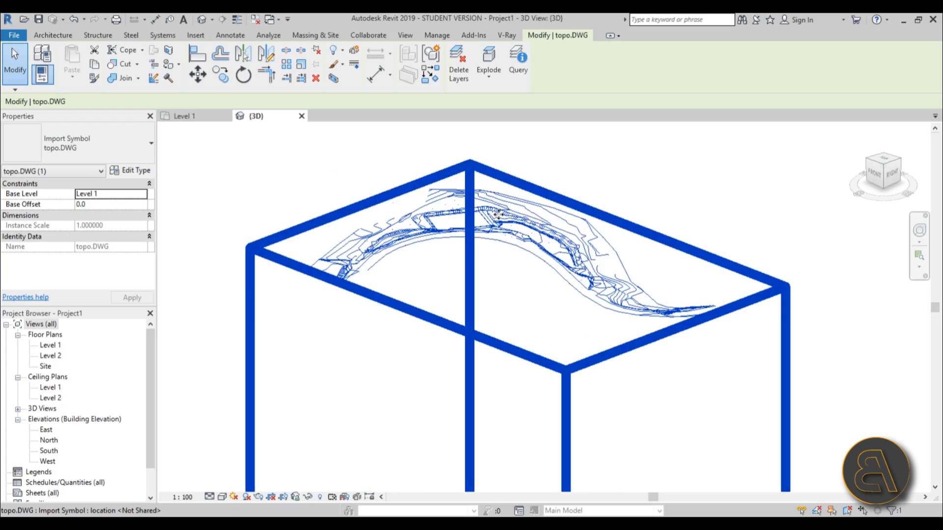
pyautogui.moveTo(488, 236)
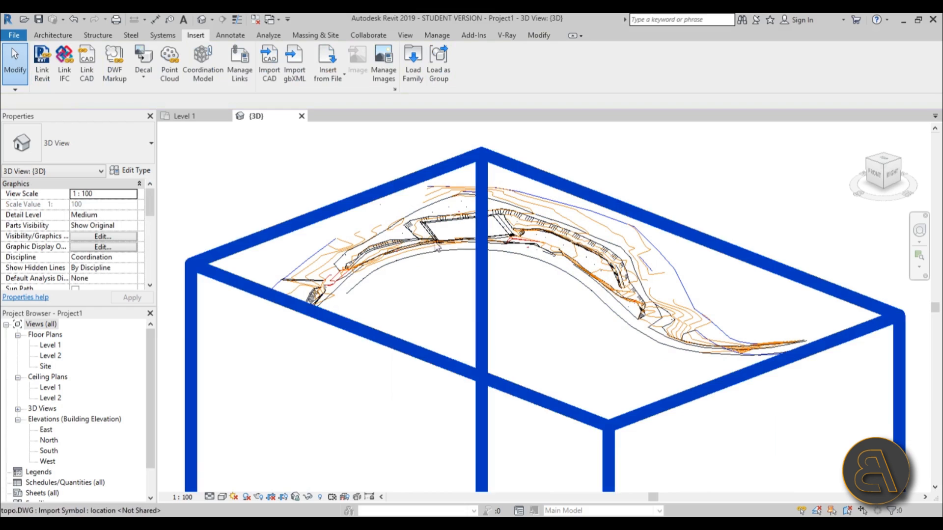
pyautogui.moveTo(713, 328)
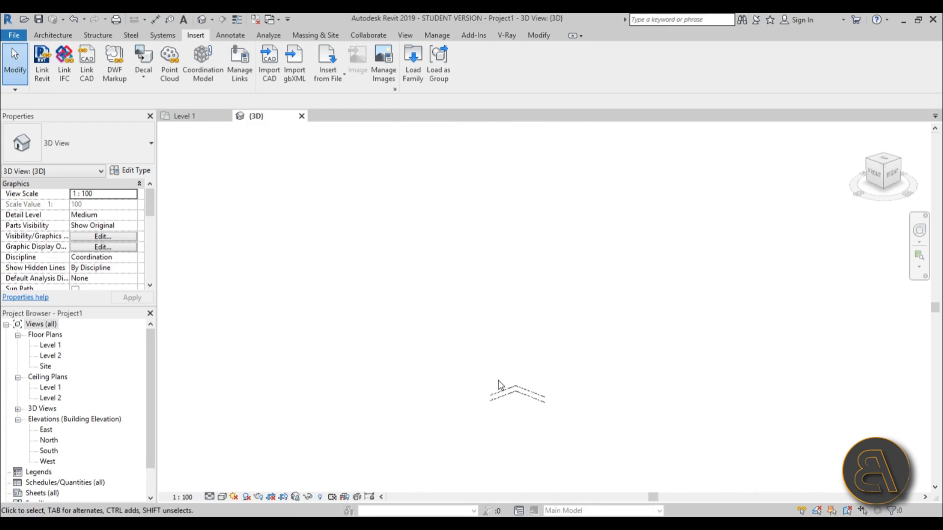
pyautogui.click(506, 394)
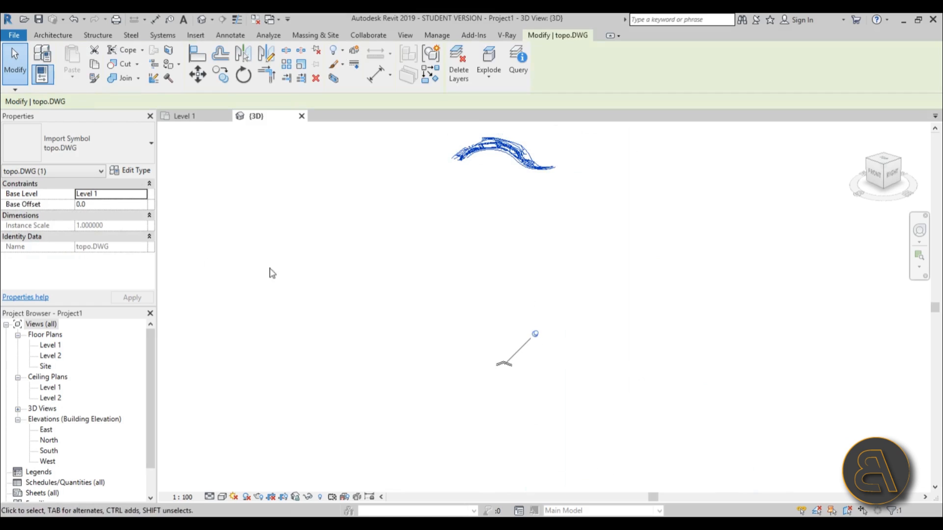
# Step: Try a base offset, then switch the project length units from Millimeters to Meters
pyautogui.click(98, 204)
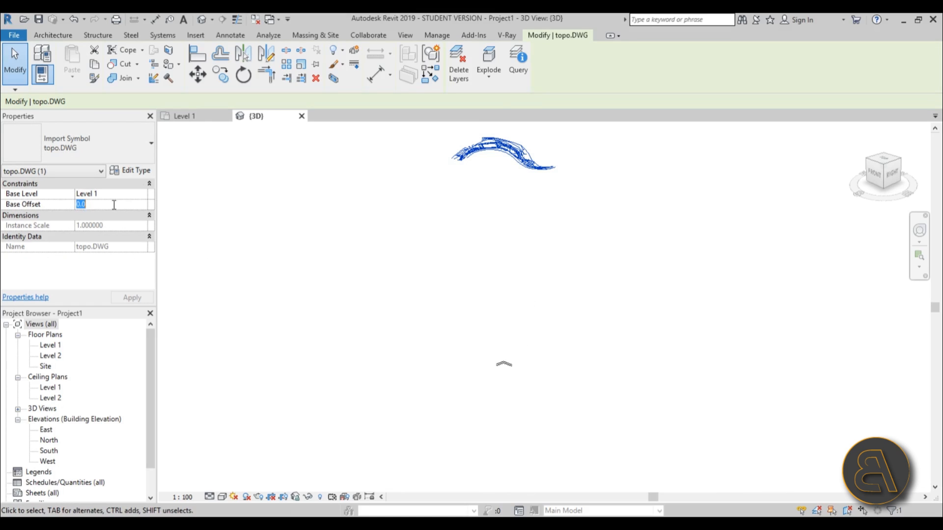
pyautogui.write('-50')
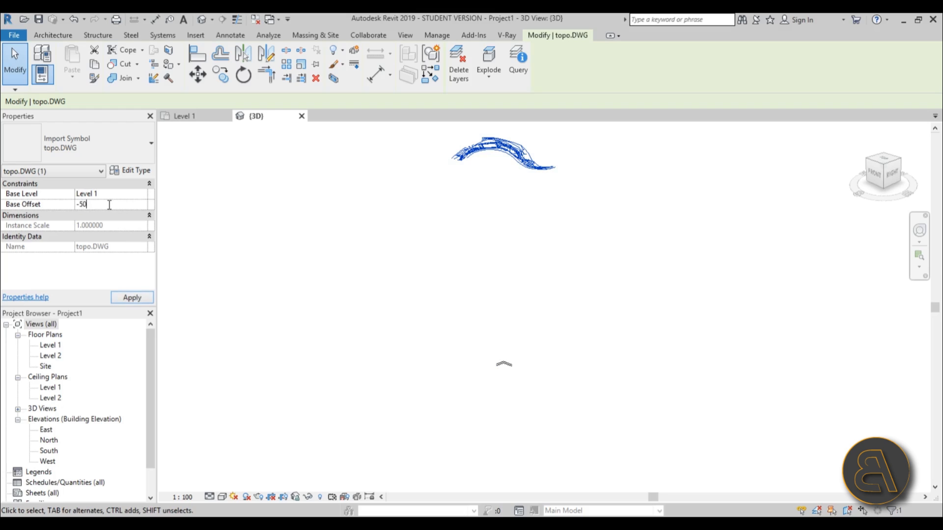
pyautogui.write('0.0')
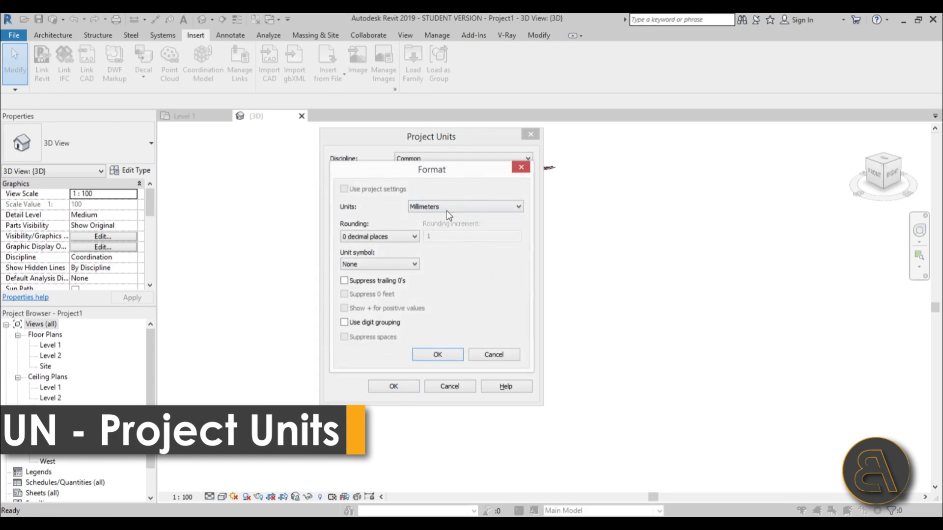
pyautogui.click(466, 206)
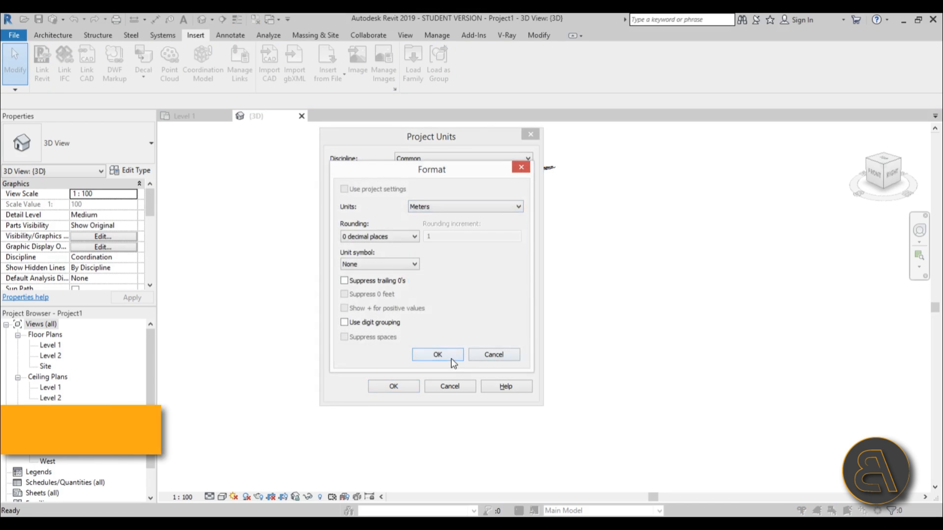
# Step: Give topo.DWG a base offset of -550 so its contours sit near Level 1
pyautogui.click(437, 355)
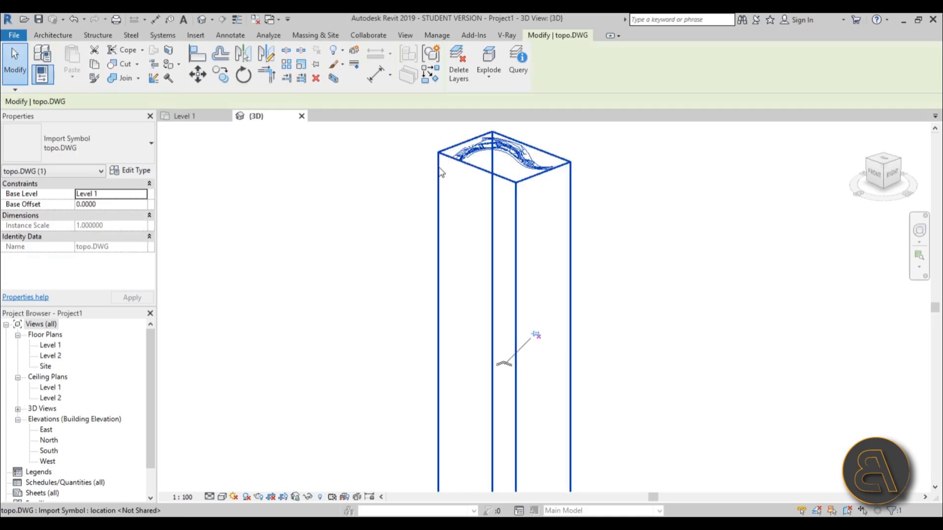
pyautogui.write('-5')
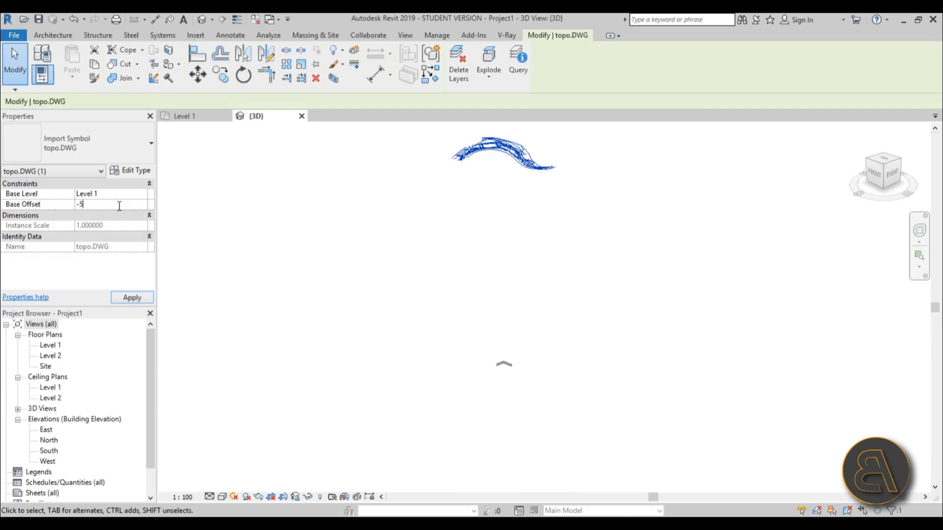
pyautogui.write('-550.0000')
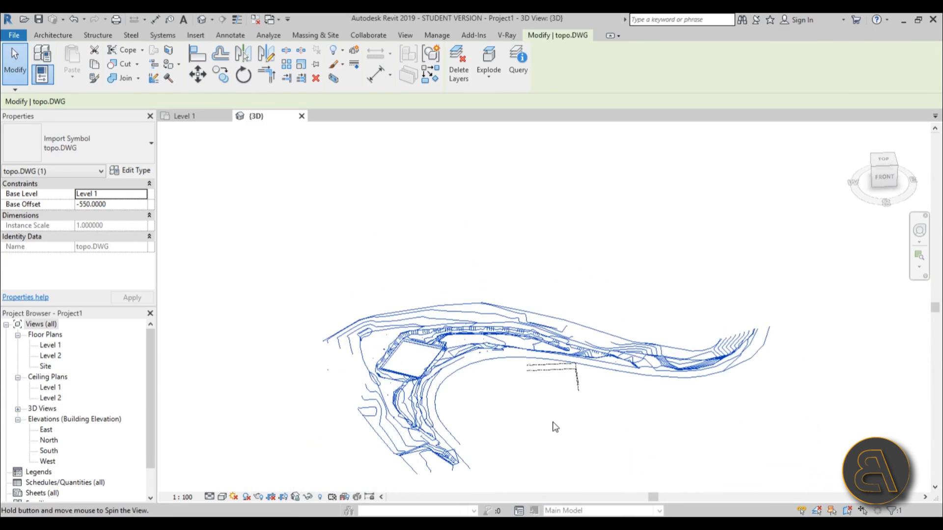
pyautogui.moveTo(553, 428); pyautogui.dragTo(513, 341)
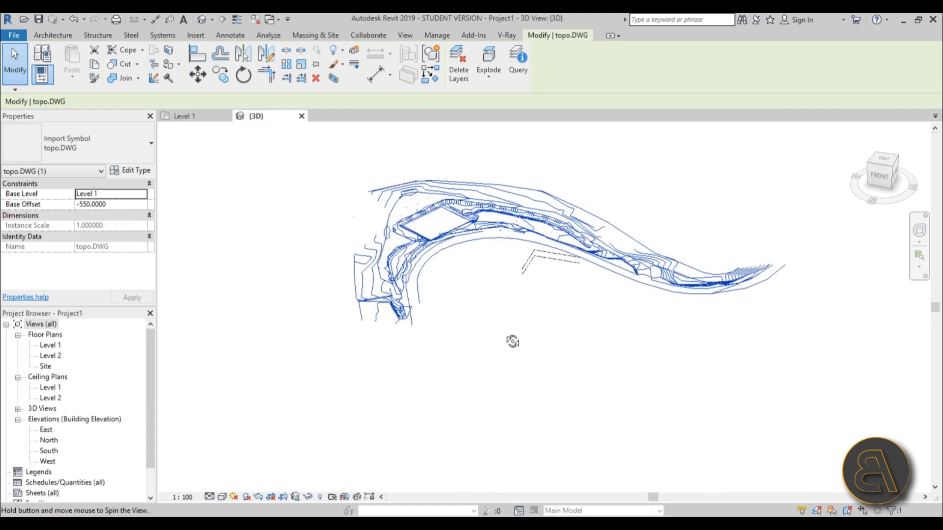
pyautogui.moveTo(513, 342); pyautogui.dragTo(427, 225)
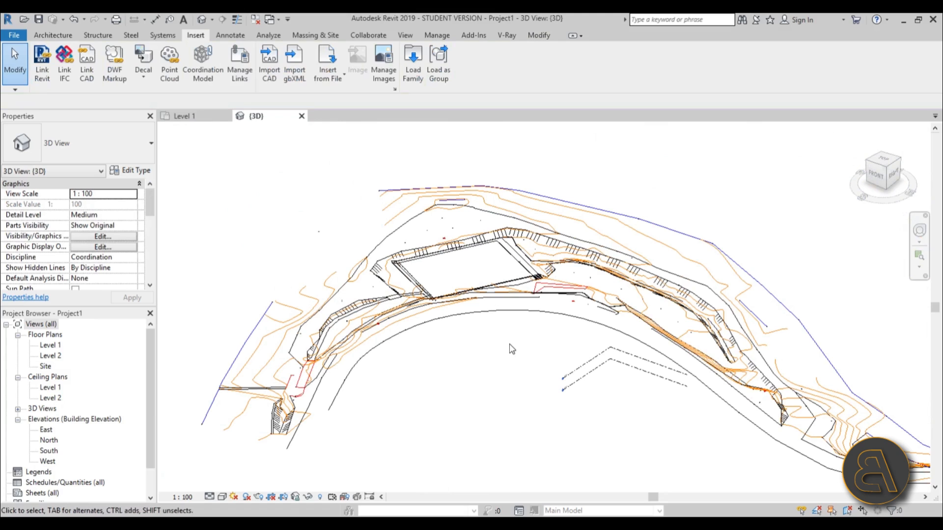
pyautogui.moveTo(500, 346)
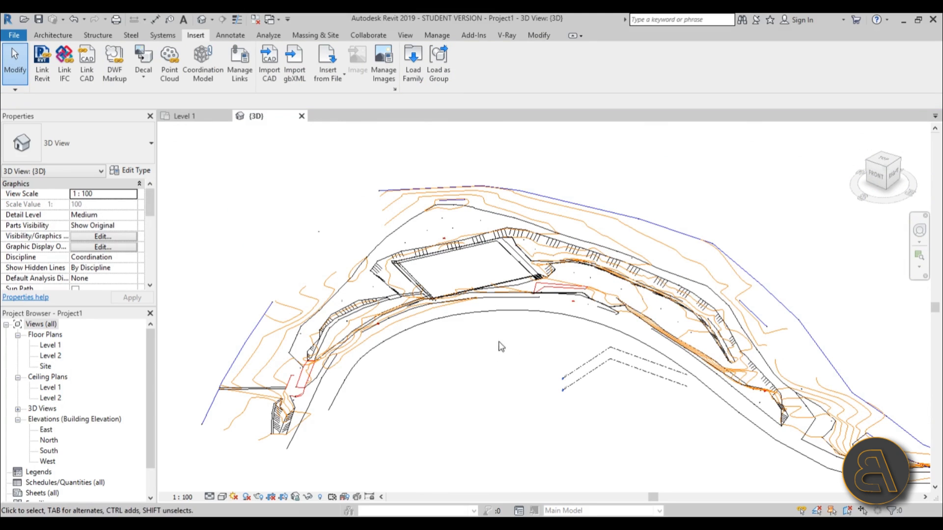
pyautogui.moveTo(479, 359)
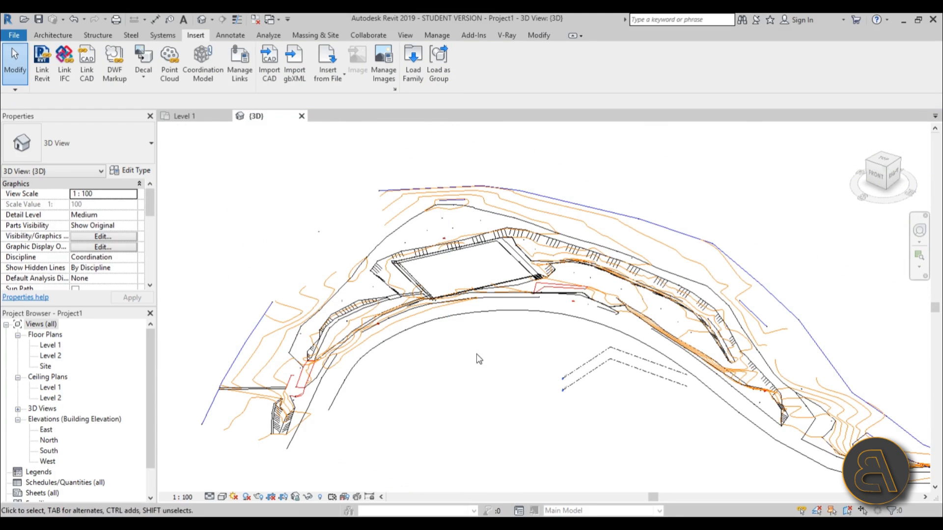
# Step: Begin a new toposurface from Massing & Site, entering Edit Surface mode
pyautogui.click(316, 36)
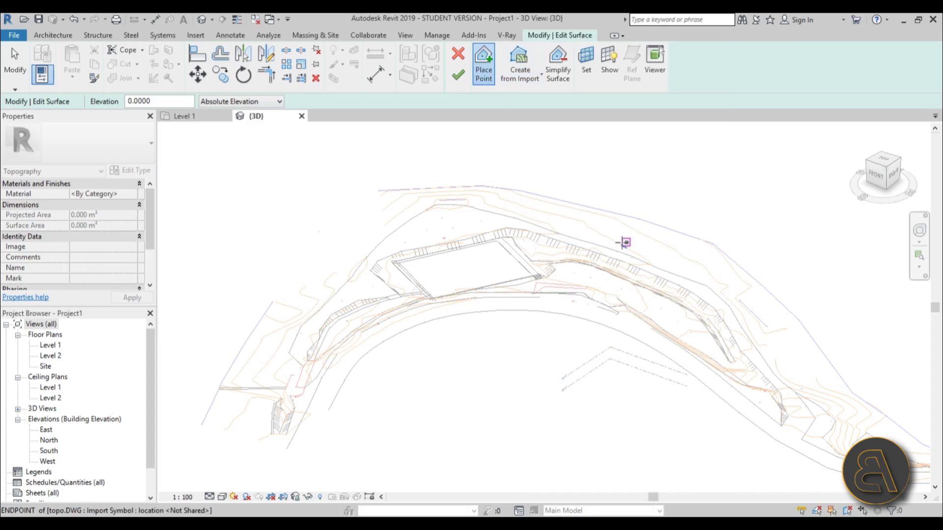
# Step: Generate surface points from only the izohipse contour layer of the imported DWG
pyautogui.click(520, 61)
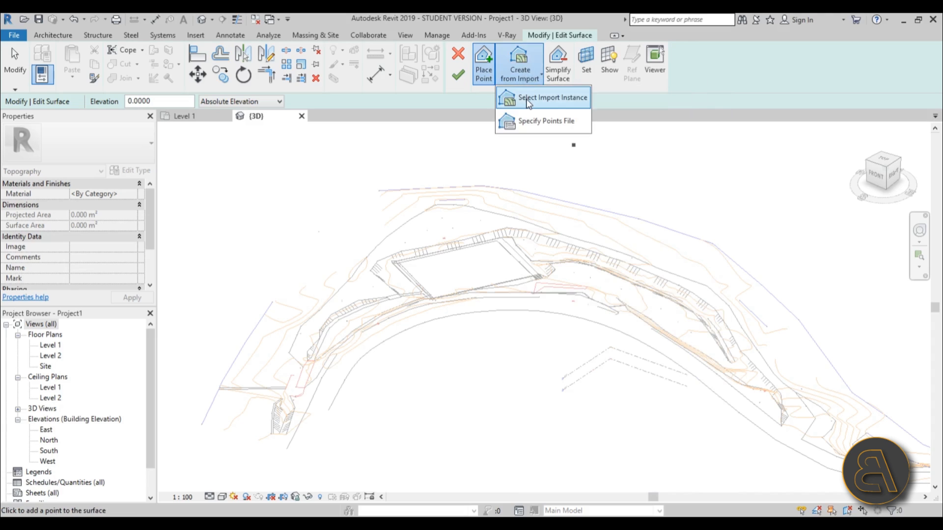
pyautogui.moveTo(563, 104)
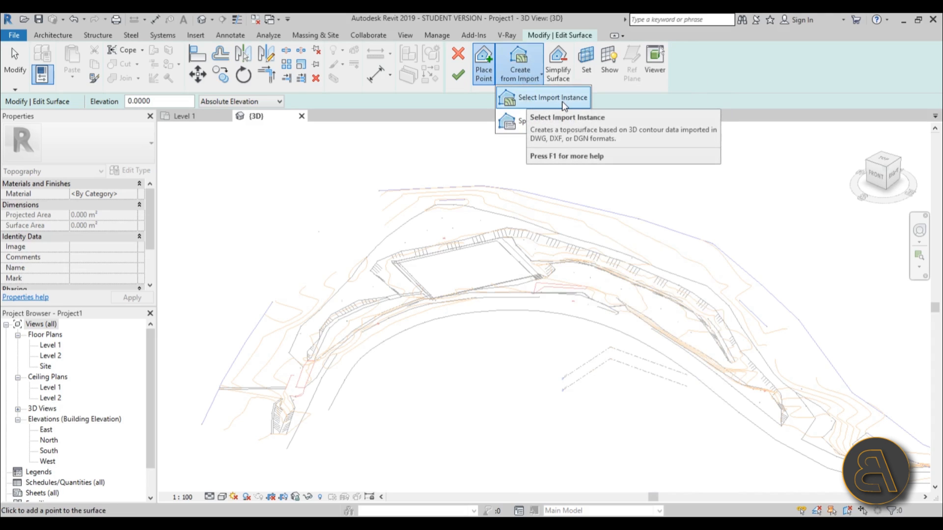
pyautogui.click(552, 98)
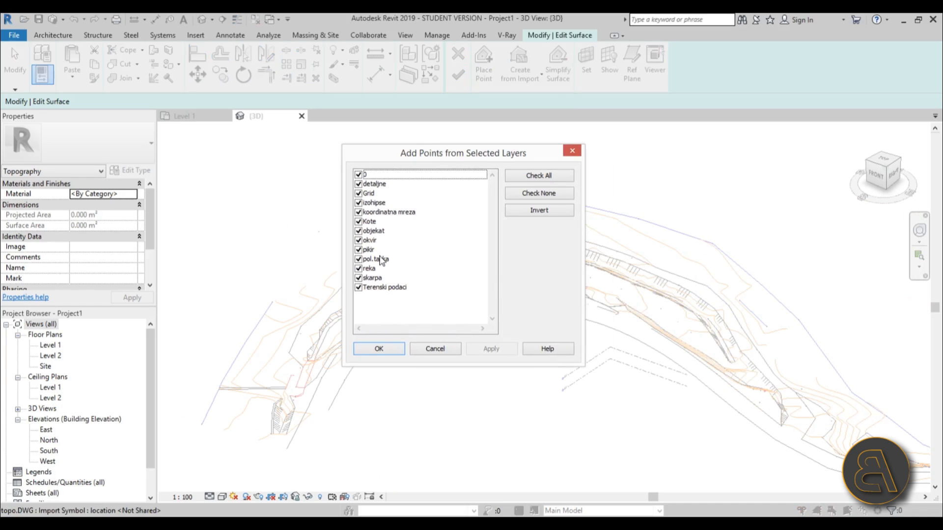
pyautogui.moveTo(479, 153)
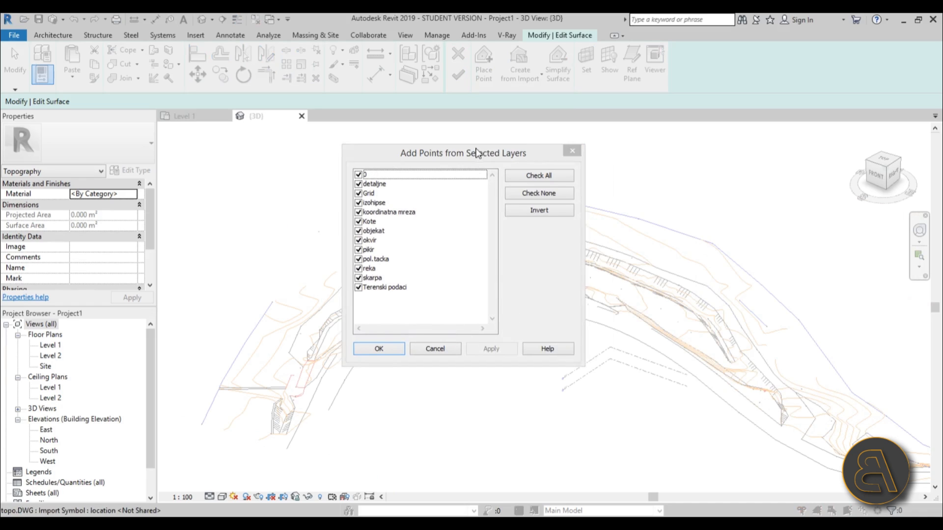
pyautogui.moveTo(462, 154); pyautogui.dragTo(250, 120)
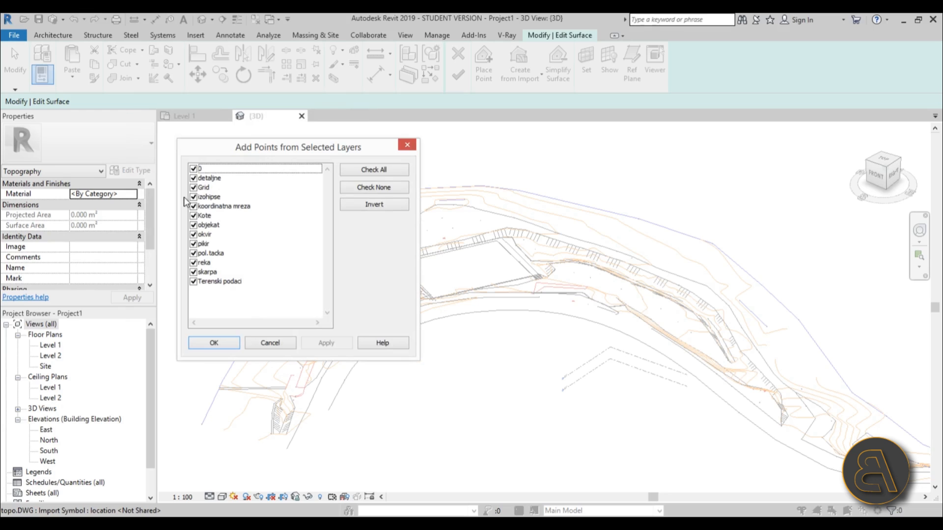
pyautogui.moveTo(512, 199)
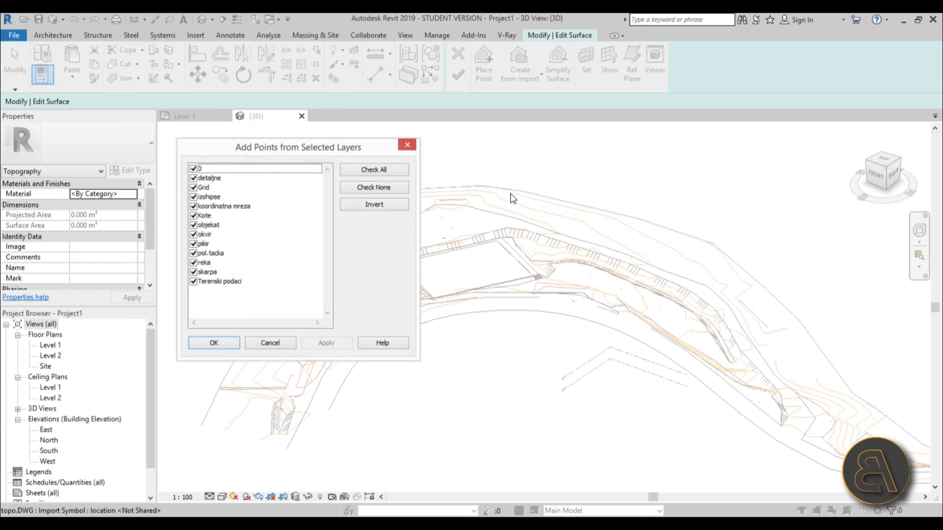
pyautogui.moveTo(565, 237)
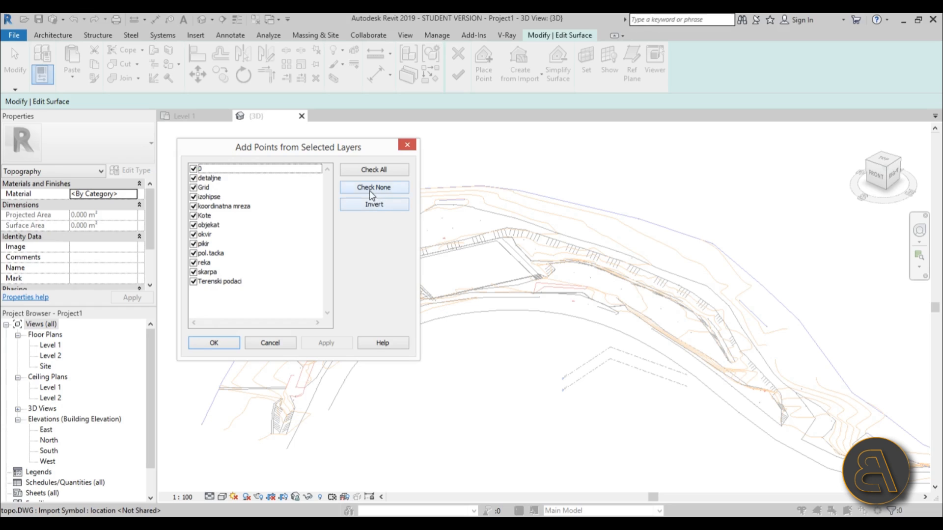
pyautogui.click(373, 187)
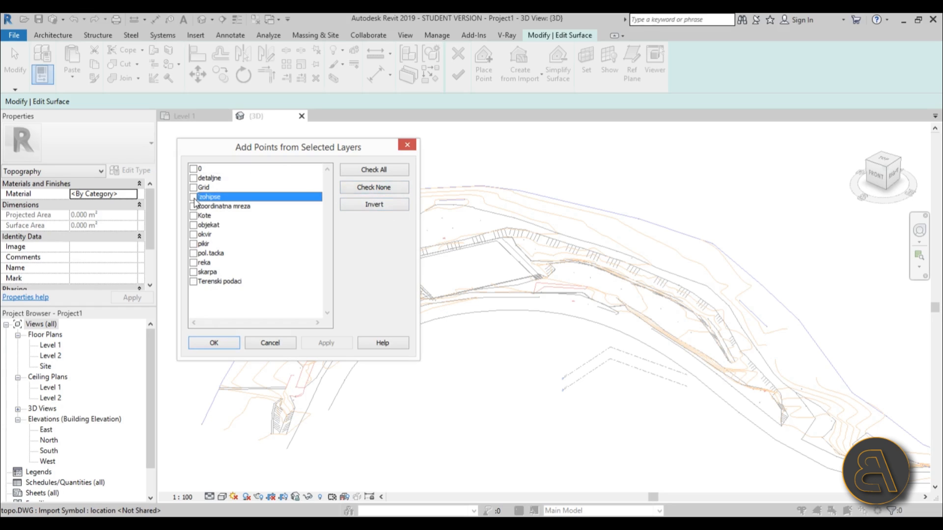
pyautogui.click(193, 196)
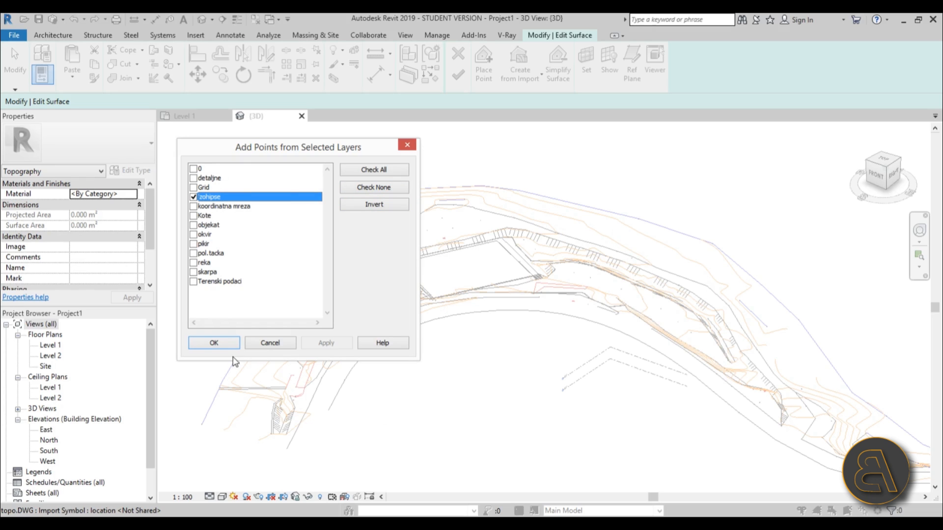
pyautogui.click(214, 343)
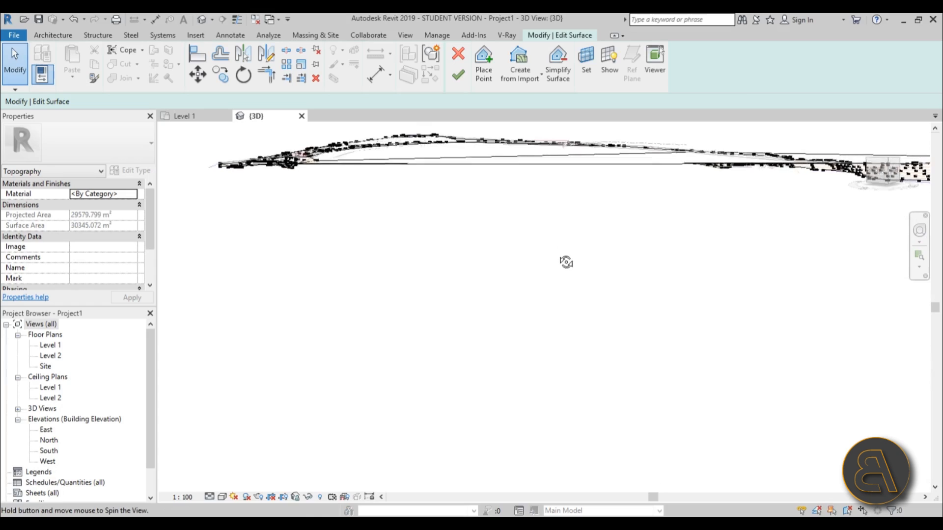
# Step: Orbit the terrain to check the generated points along the contours before finishing
pyautogui.moveTo(566, 261); pyautogui.dragTo(383, 303)
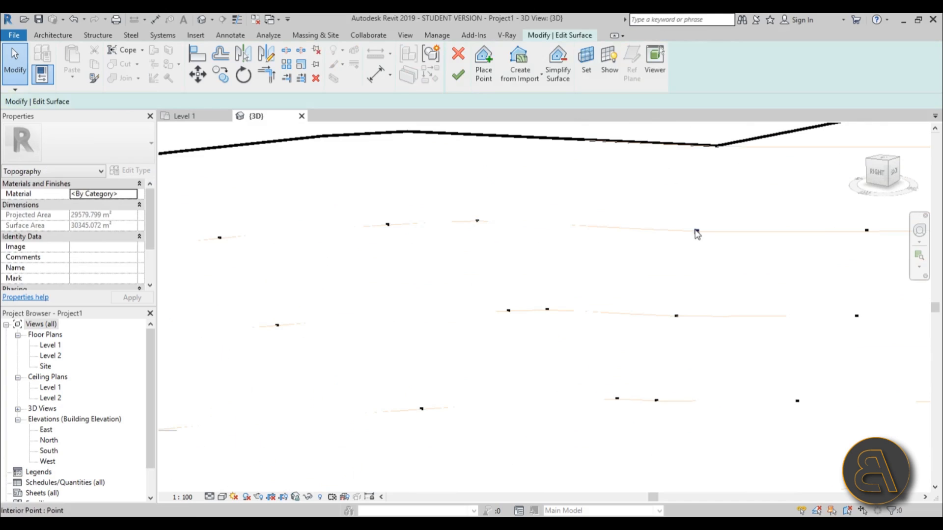
pyautogui.moveTo(695, 234); pyautogui.dragTo(533, 343)
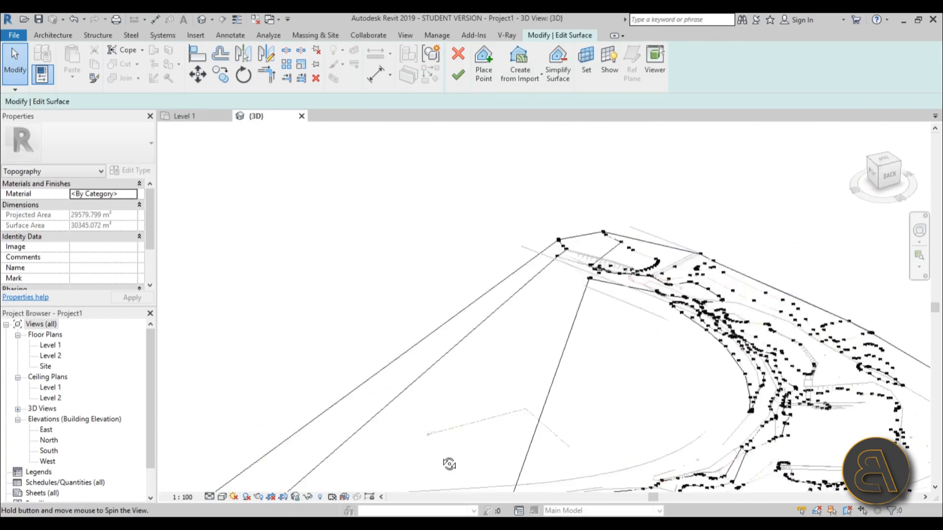
pyautogui.moveTo(449, 462); pyautogui.dragTo(455, 111)
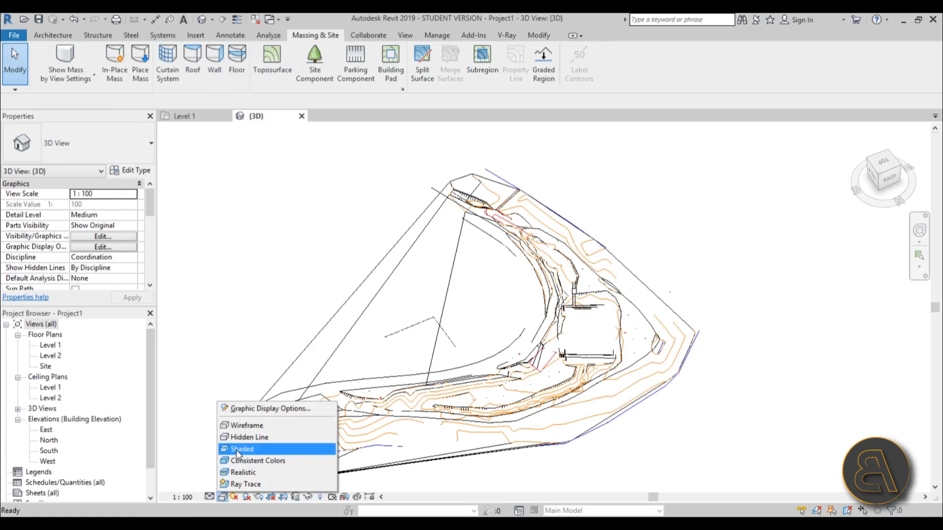
# Step: Show the 3D terrain with Shaded visual style, then return to the Level 1 floor plan
pyautogui.click(242, 448)
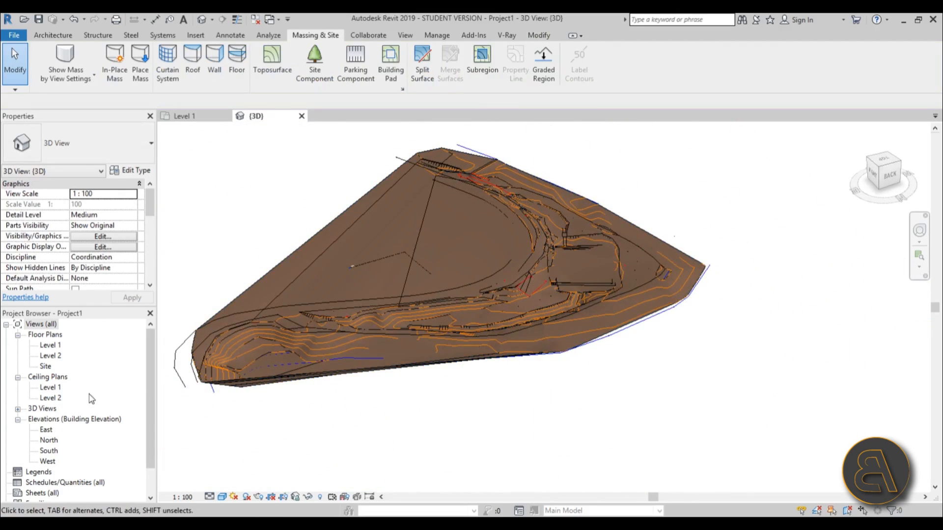
pyautogui.doubleClick(49, 346)
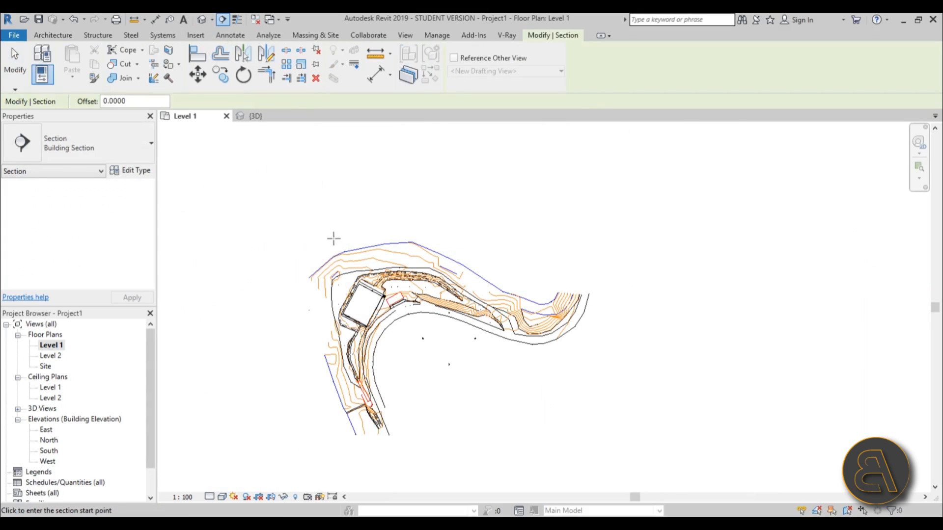
# Step: Cut a section across building and terrain and view Section 1 at 1:500 scale
pyautogui.moveTo(325, 234); pyautogui.dragTo(412, 364)
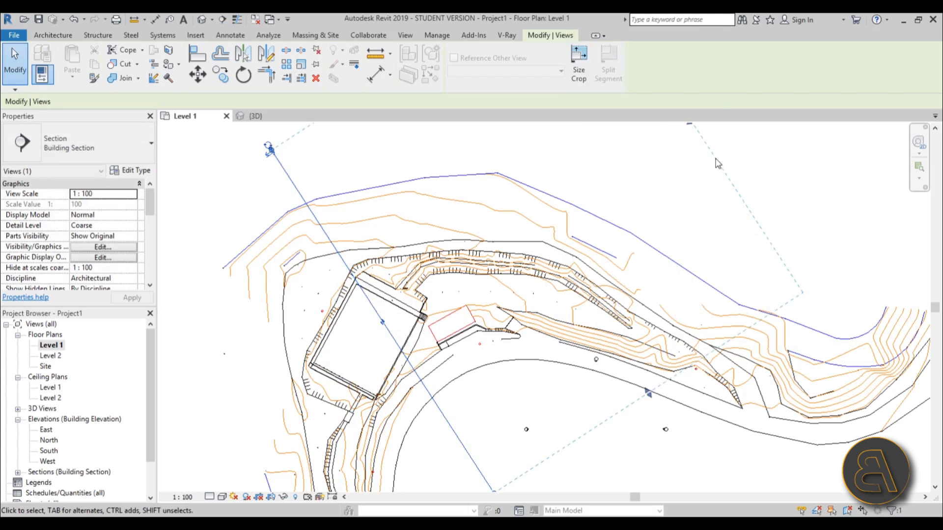
pyautogui.click(314, 35)
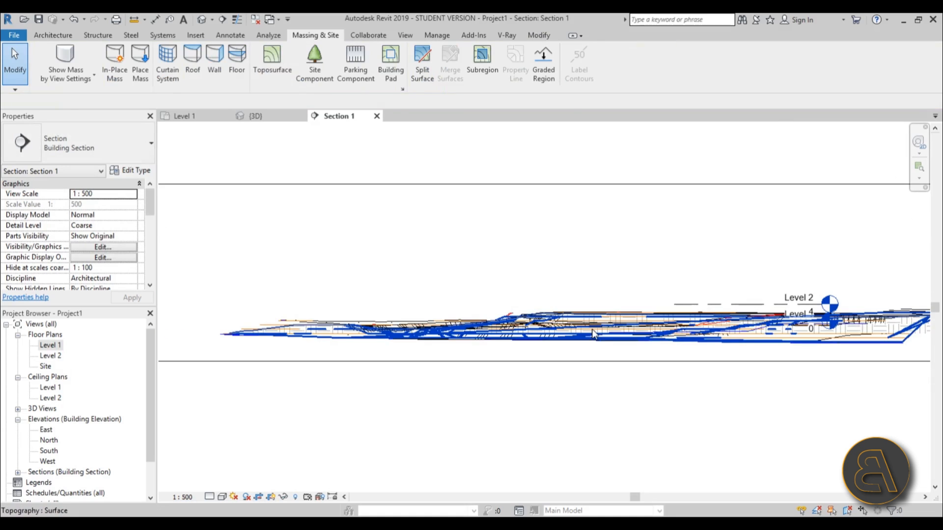
pyautogui.click(595, 334)
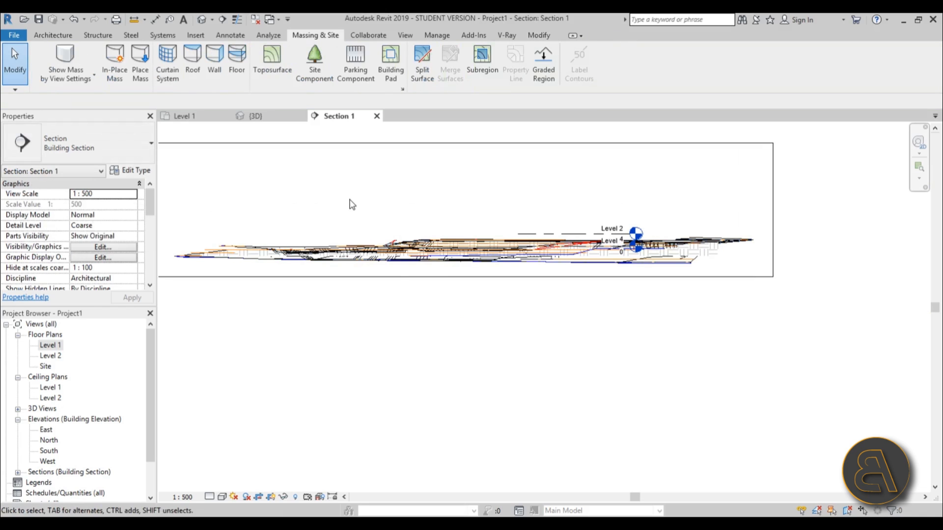
# Step: Hide all imported DWG categories in Section 1 via Visibility/Graphics so only the toposurface profile shows
pyautogui.click(103, 247)
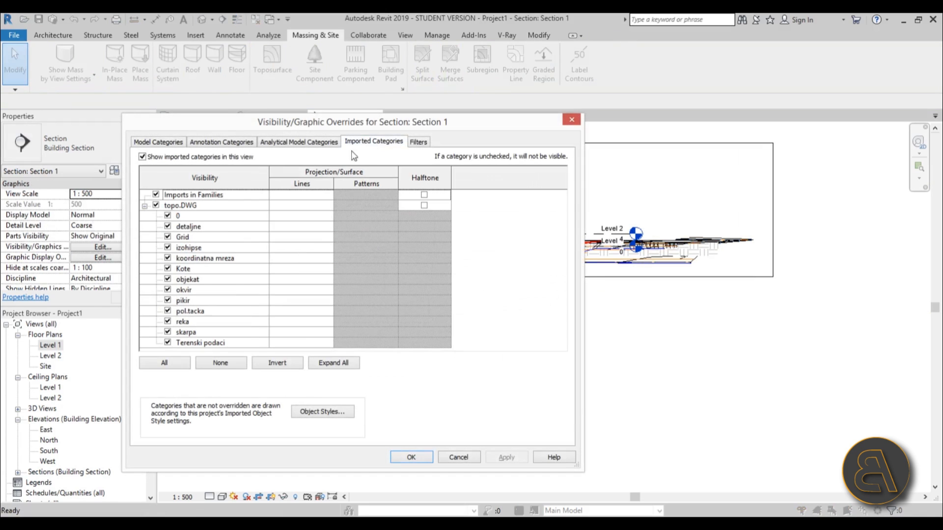
pyautogui.click(142, 156)
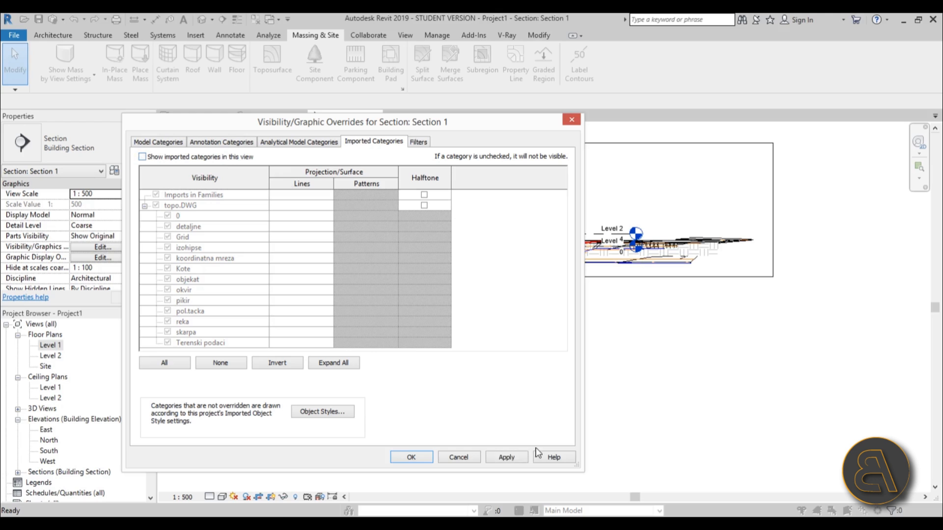
pyautogui.click(410, 457)
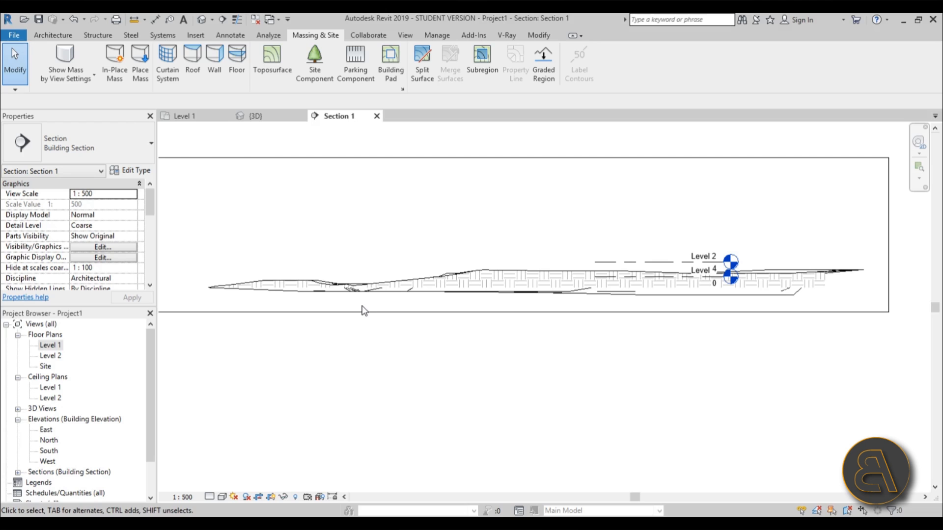
pyautogui.moveTo(541, 290)
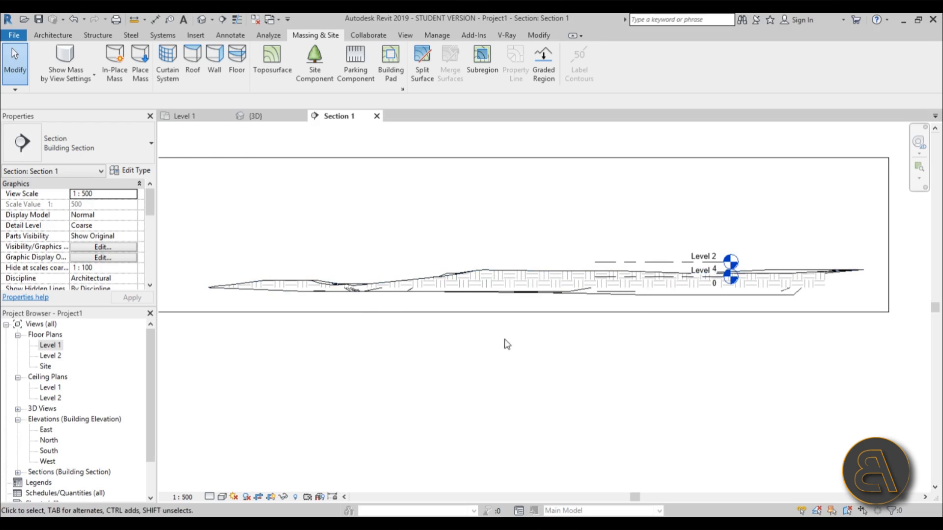
pyautogui.moveTo(516, 237)
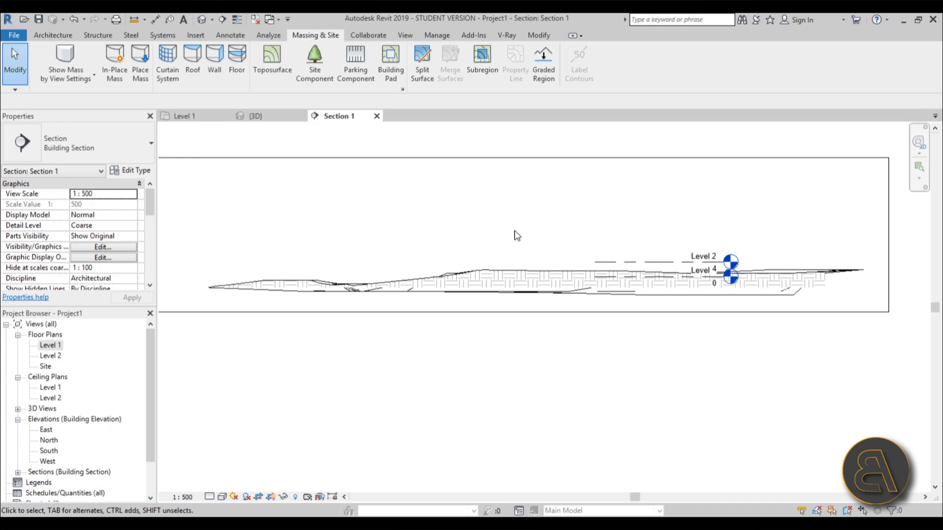
pyautogui.moveTo(510, 238)
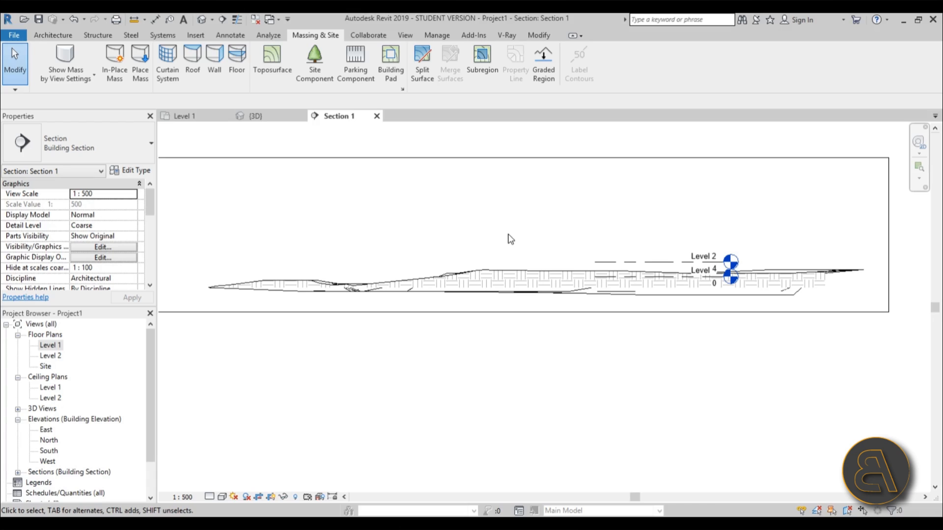